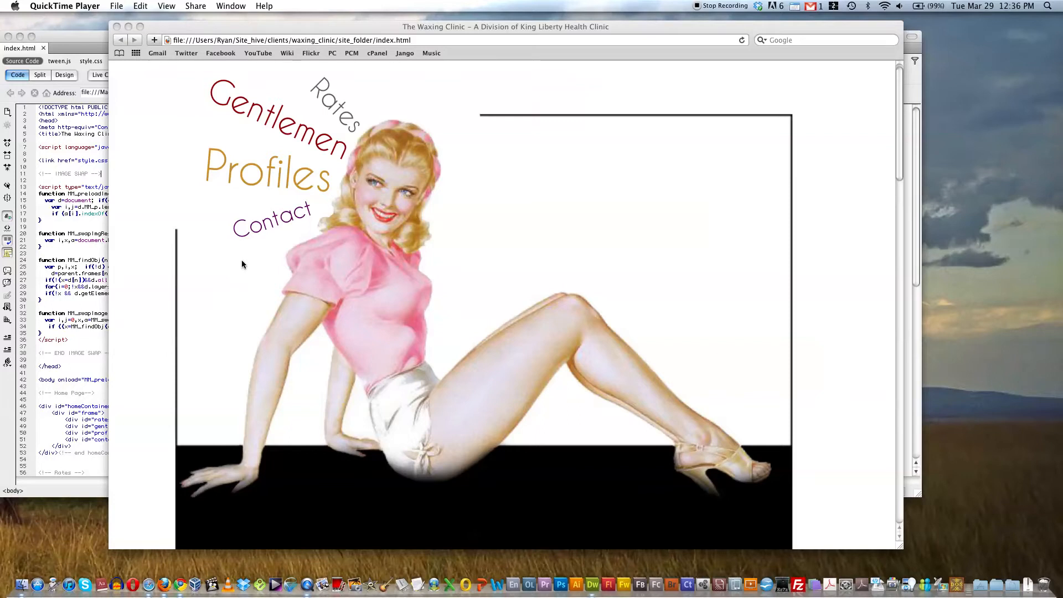
pyautogui.moveTo(241, 264)
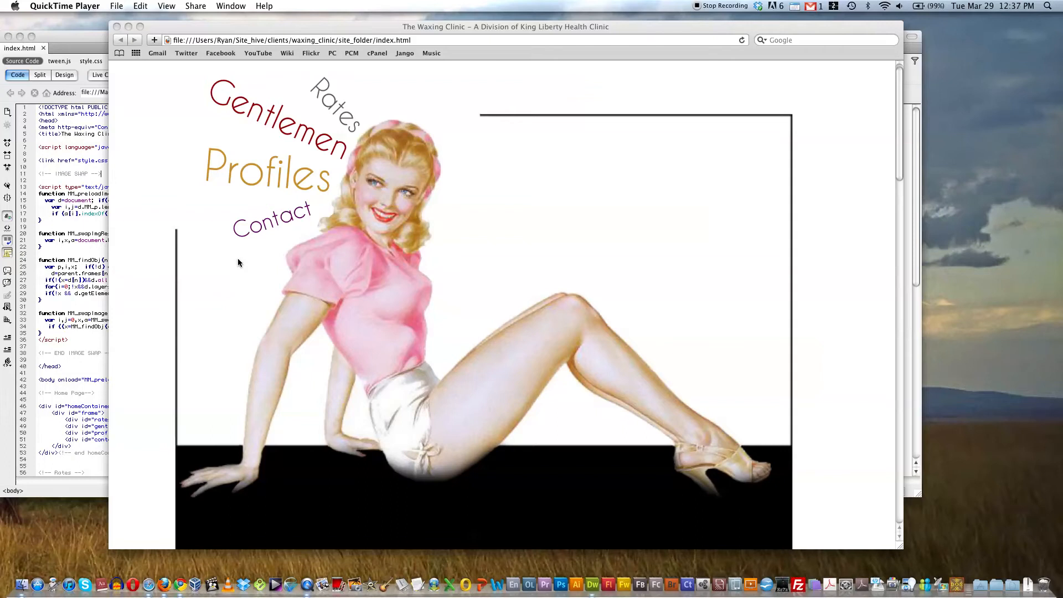
pyautogui.moveTo(193, 192)
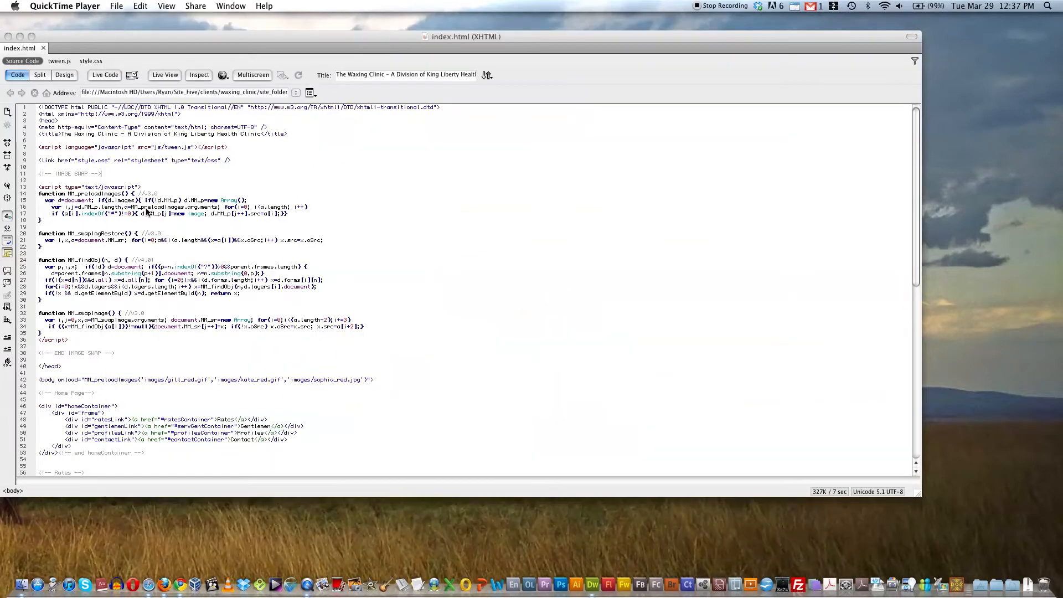
pyautogui.moveTo(427, 218)
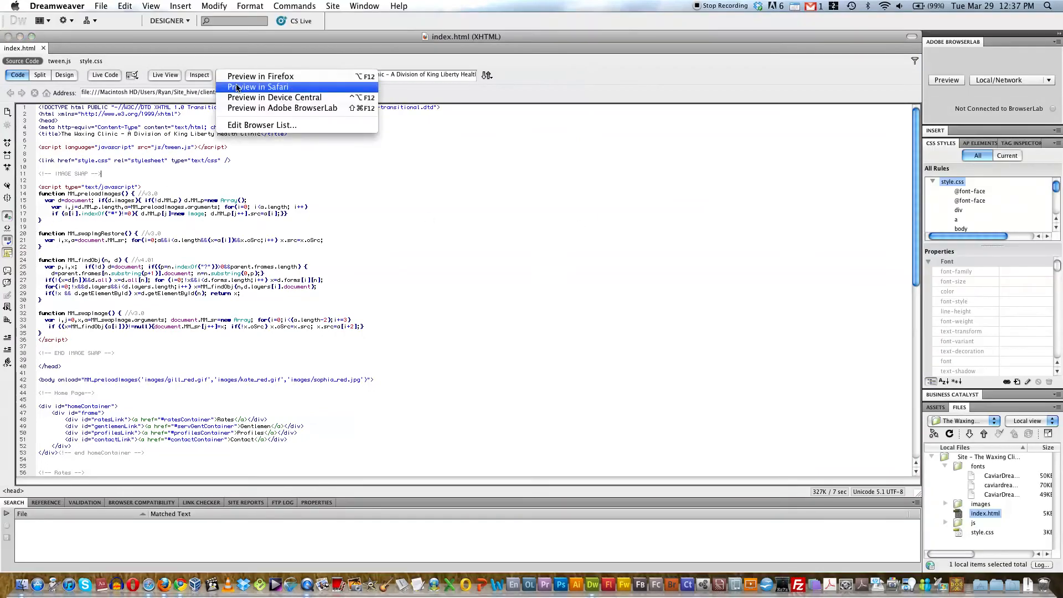
# Preview index.html in Safari and look down the home page to the Rates price list
pyautogui.click(259, 86)
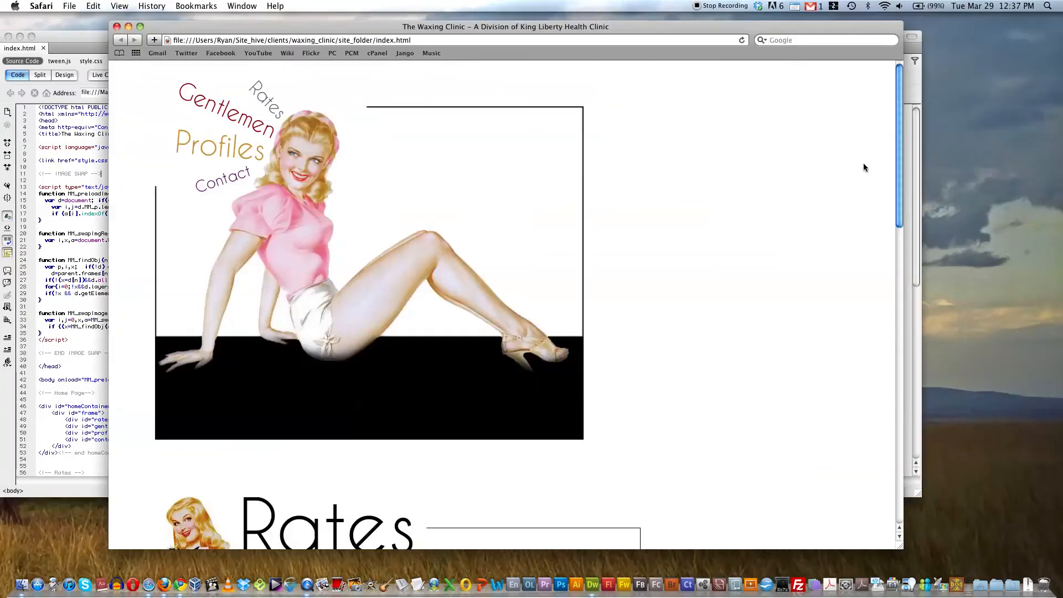
pyautogui.scroll(-3)
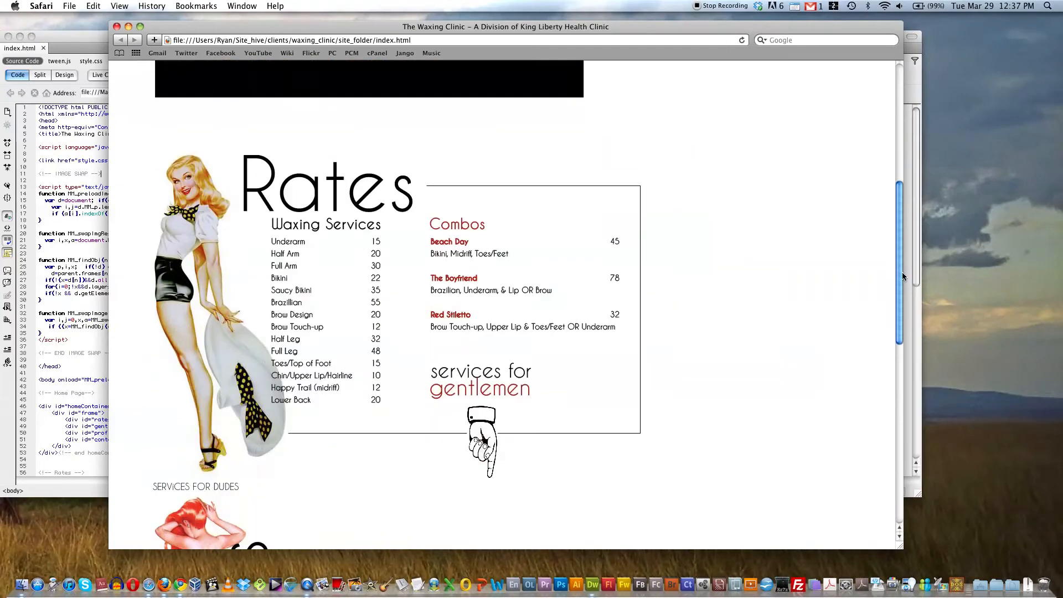
pyautogui.scroll(-3)
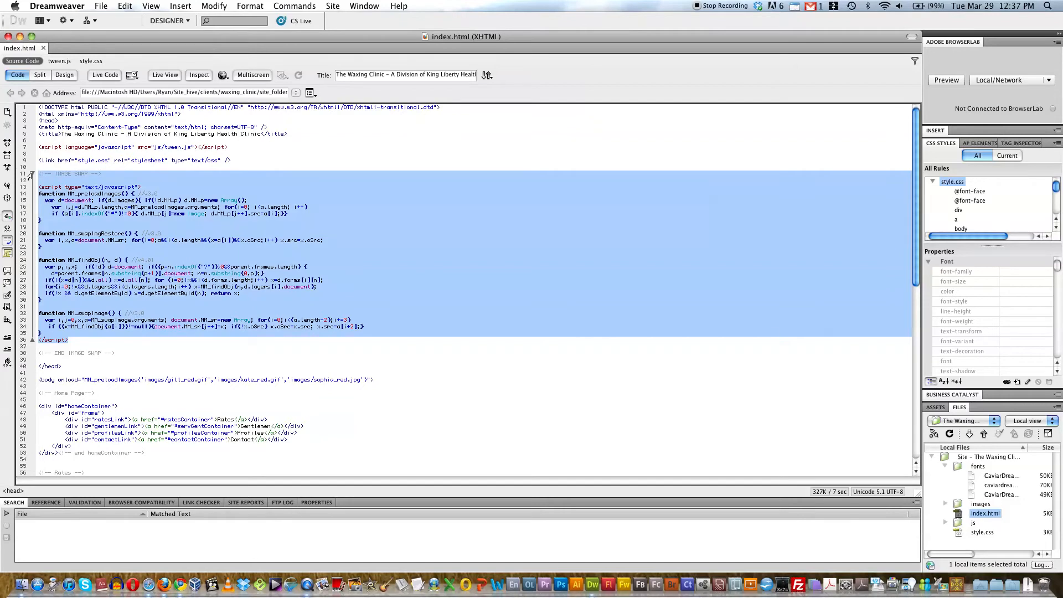
# Collapse the selected image-swap script block (lines 11-36) into one folded line
pyautogui.click(31, 174)
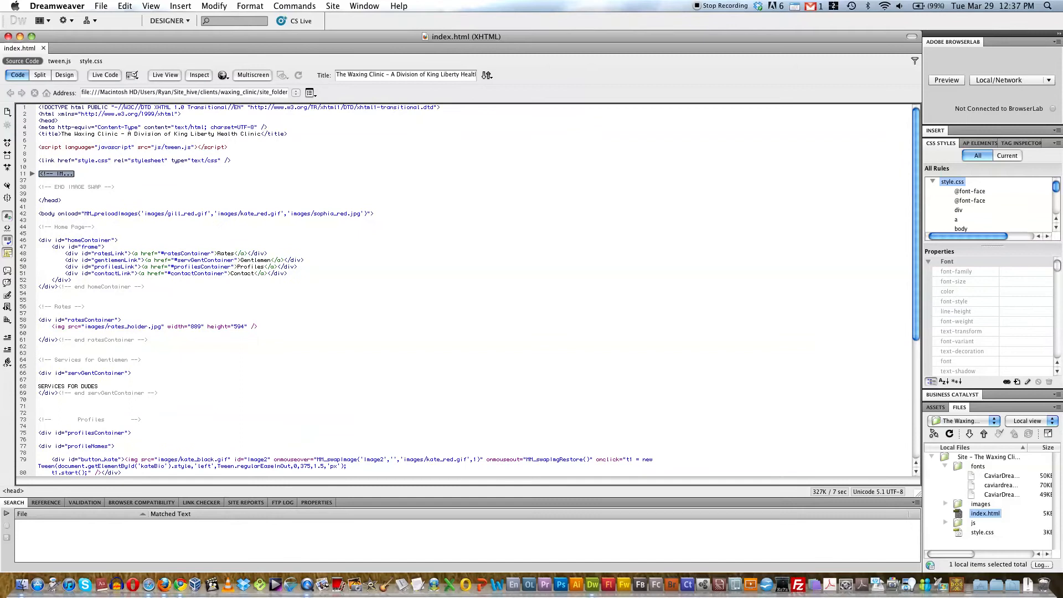
pyautogui.scroll(-3)
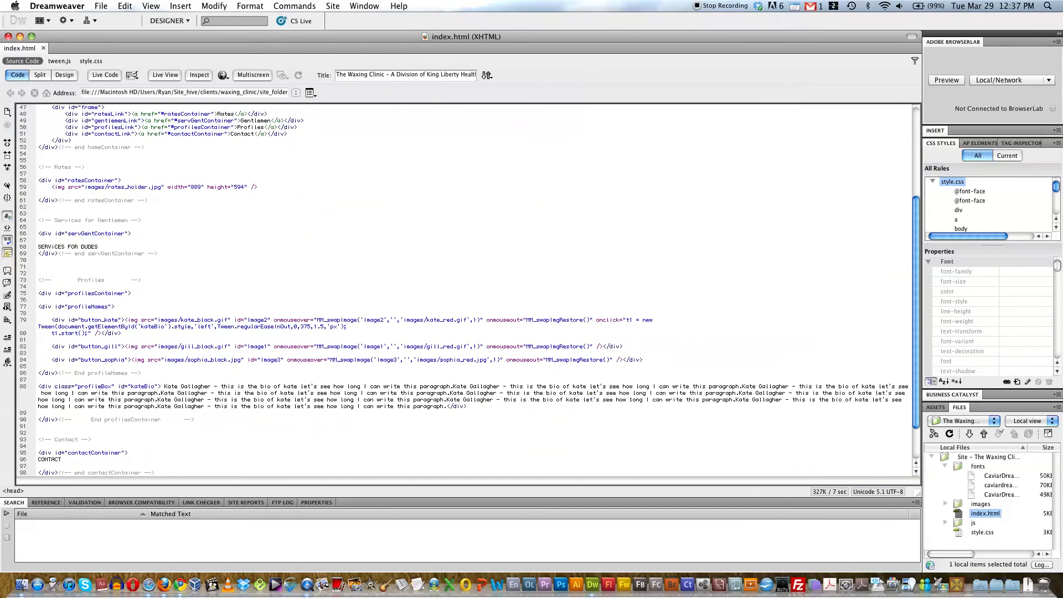
pyautogui.scroll(3)
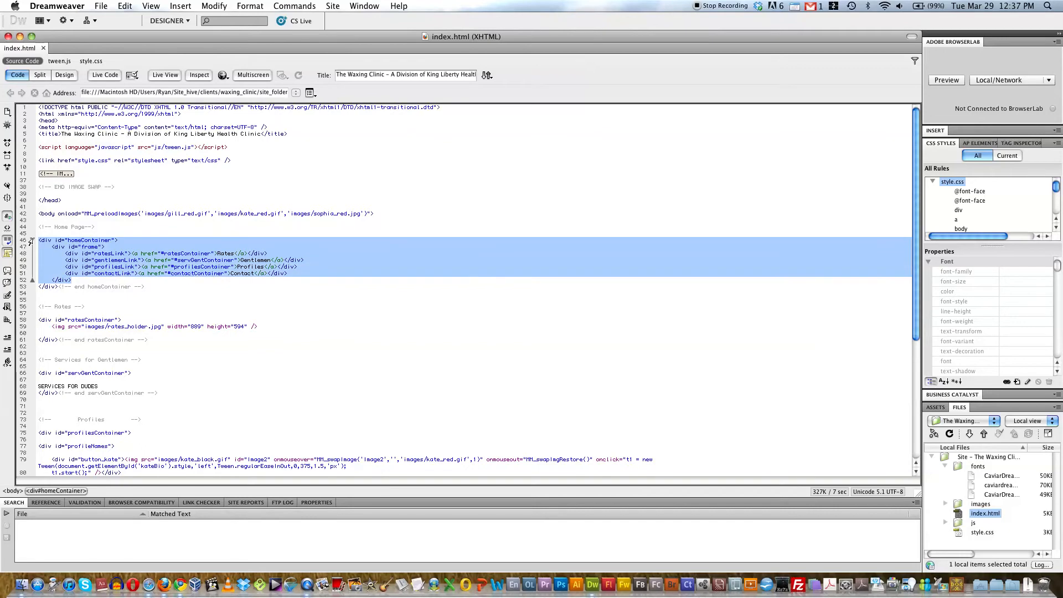
# Collapse the selected homeContainer div block (lines 46-52) into one folded line
pyautogui.click(31, 239)
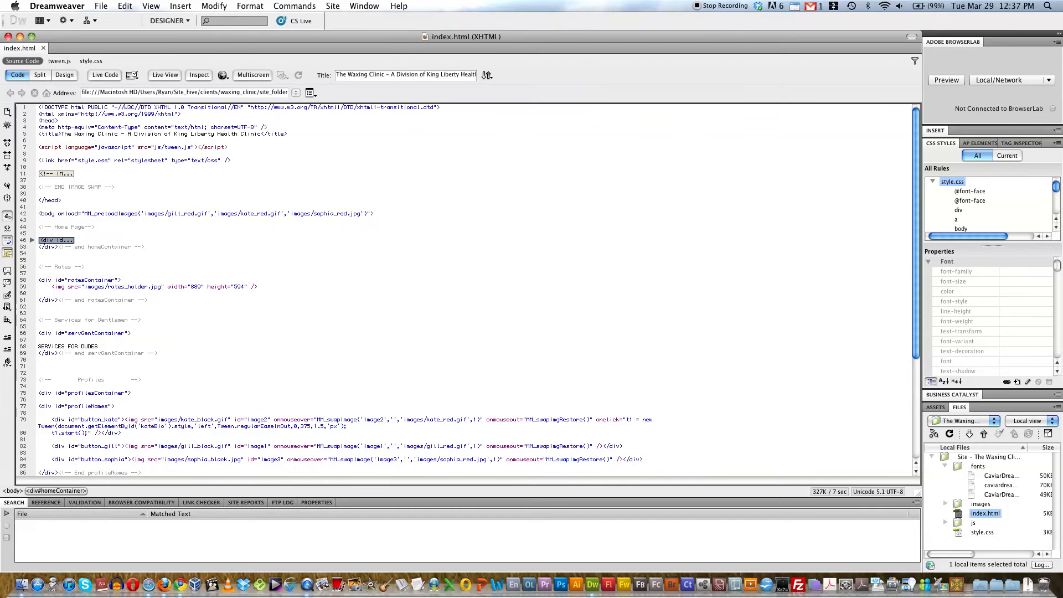
pyautogui.scroll(-3)
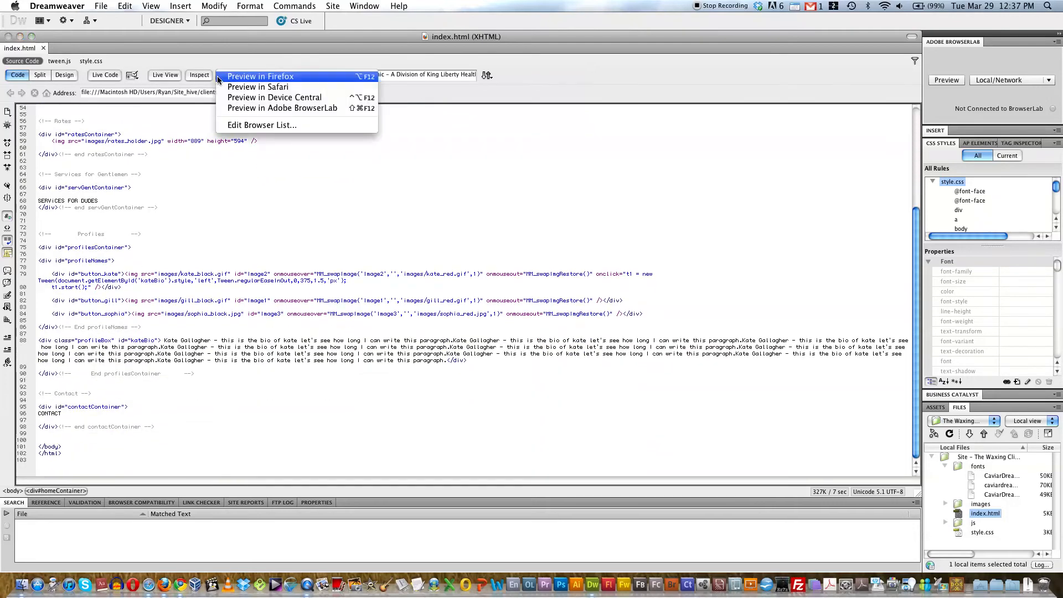
# Preview the page in Safari, reach the Profiles section and select Kate's name
pyautogui.click(259, 76)
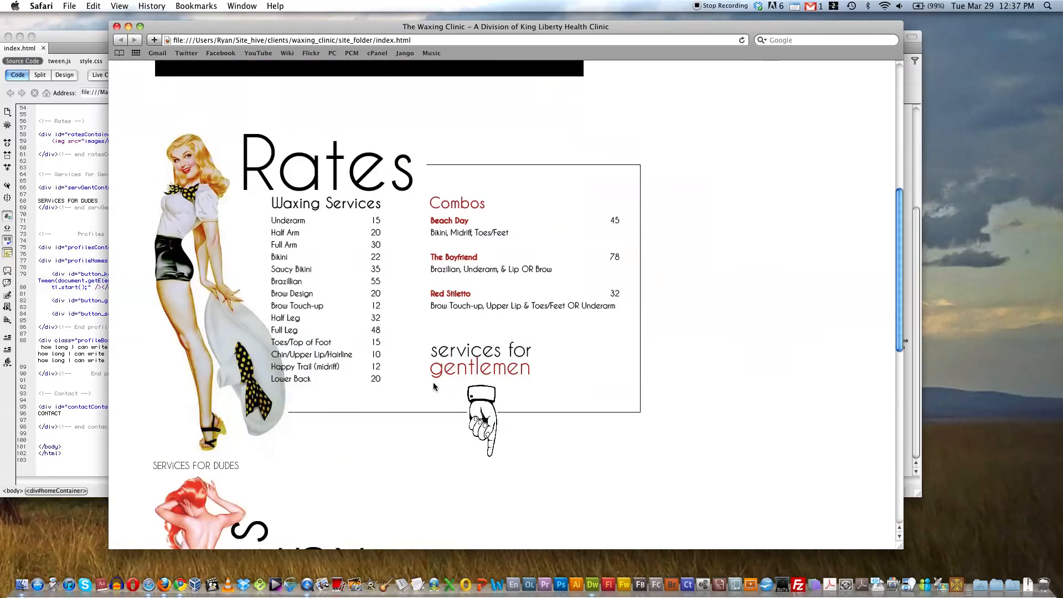
pyautogui.scroll(-3)
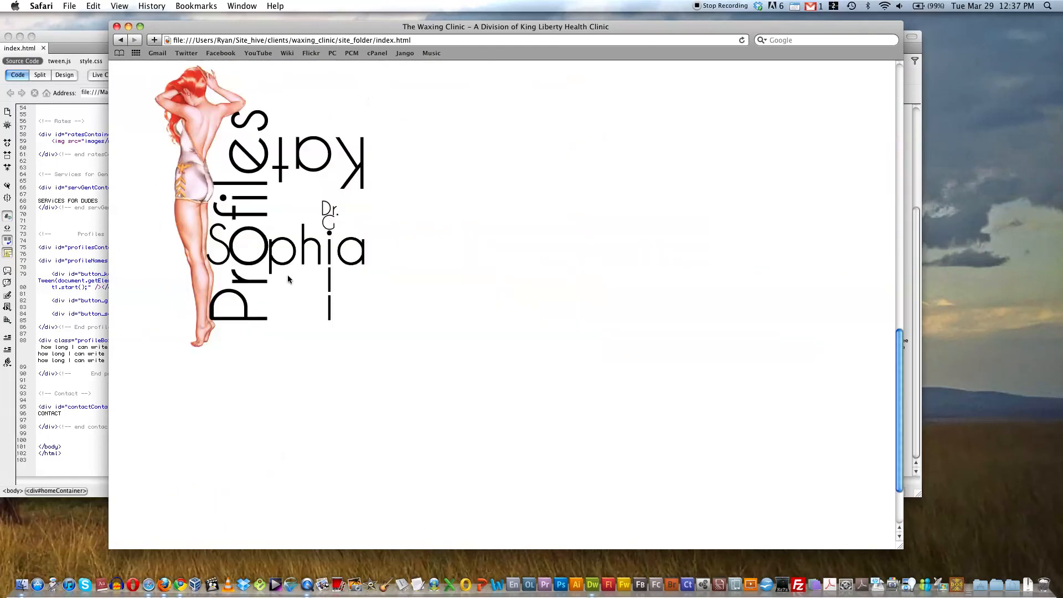
pyautogui.click(316, 168)
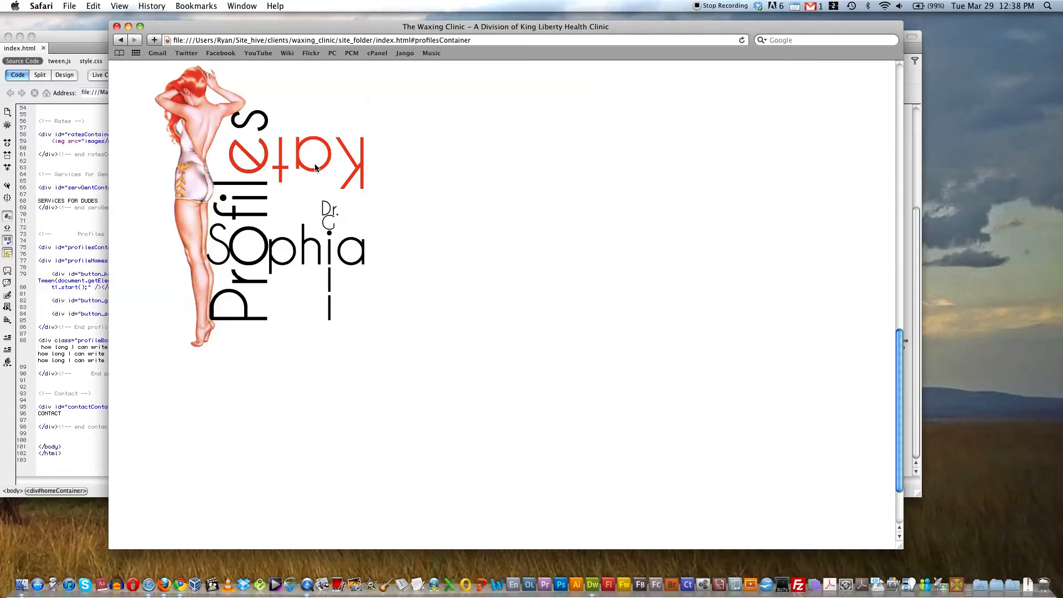
pyautogui.click(316, 168)
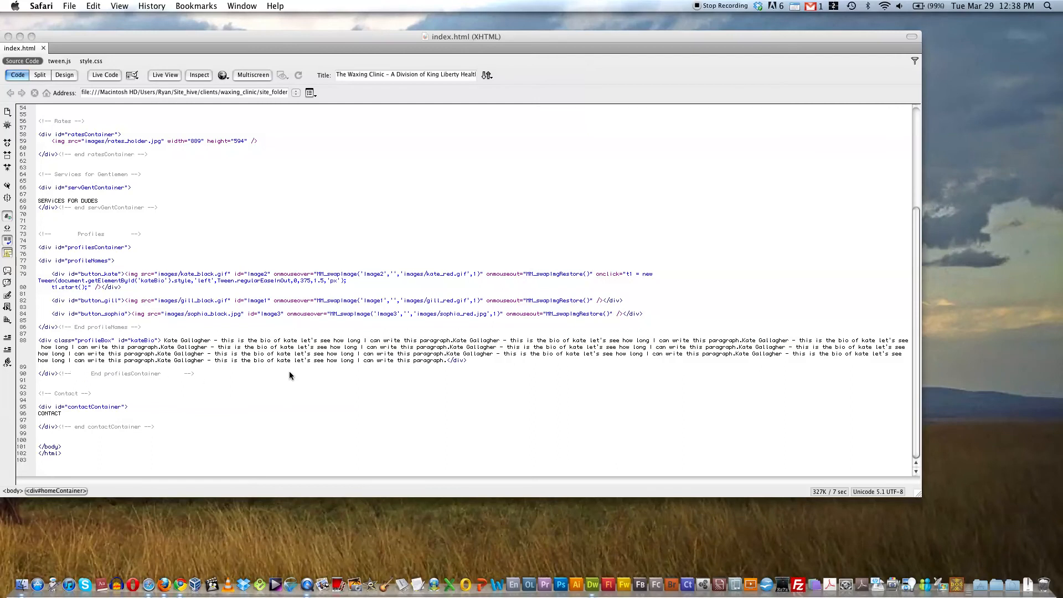
# Back in the index.html code, collapse the kateBio profile paragraph on line 88
pyautogui.click(591, 584)
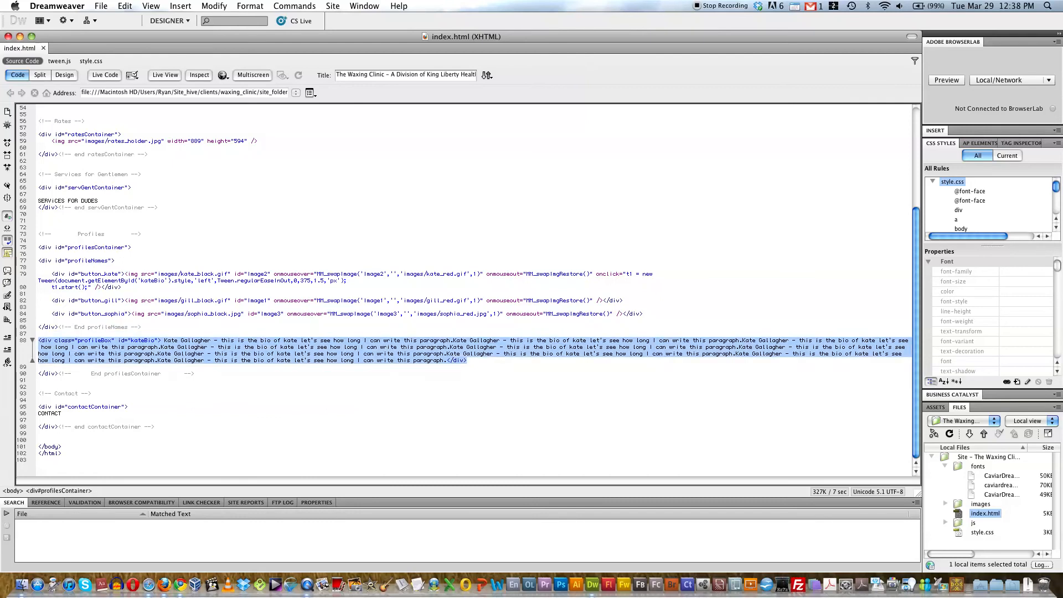
pyautogui.click(33, 340)
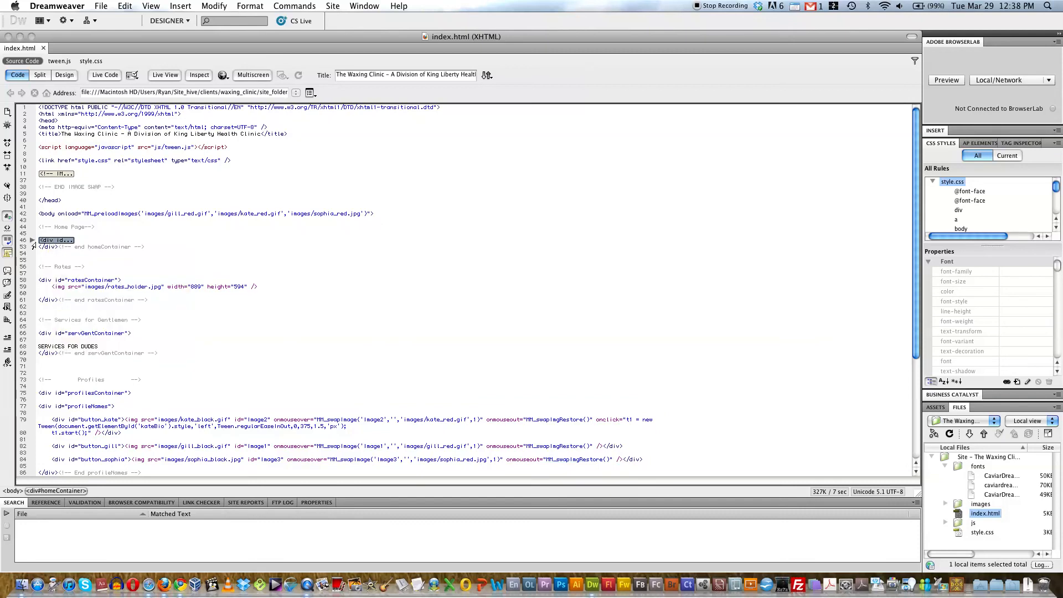
# Expand the folded homeContainer and image-swap script blocks back to full code
pyautogui.click(30, 240)
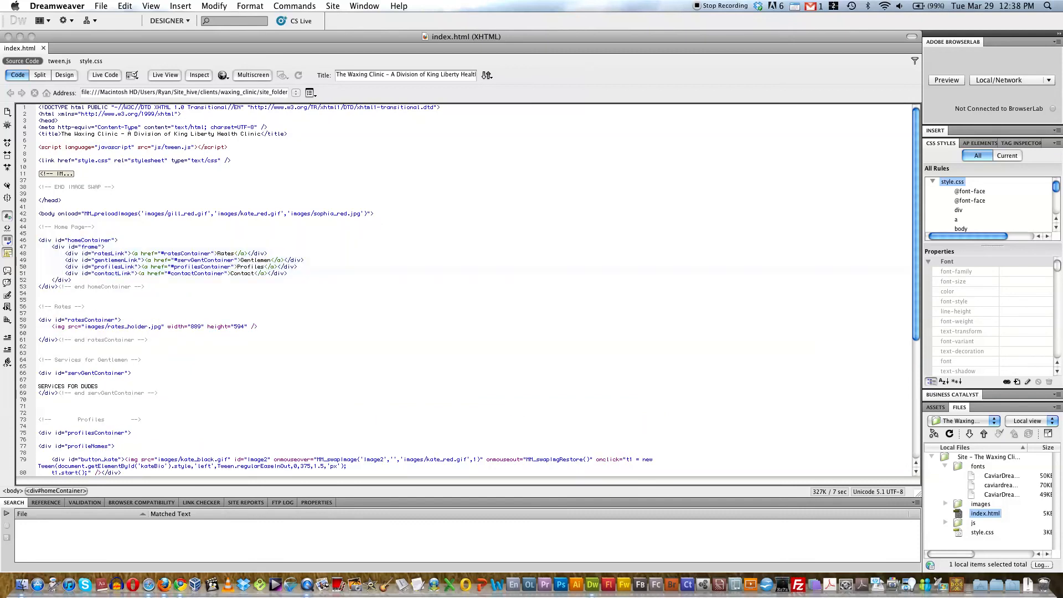
pyautogui.click(32, 174)
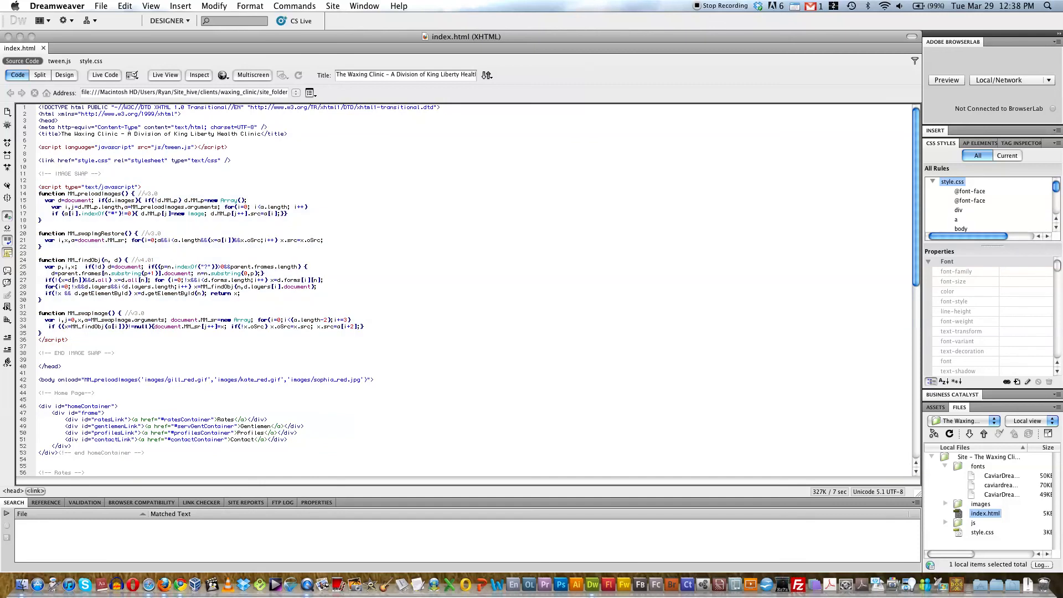
pyautogui.moveTo(123, 161)
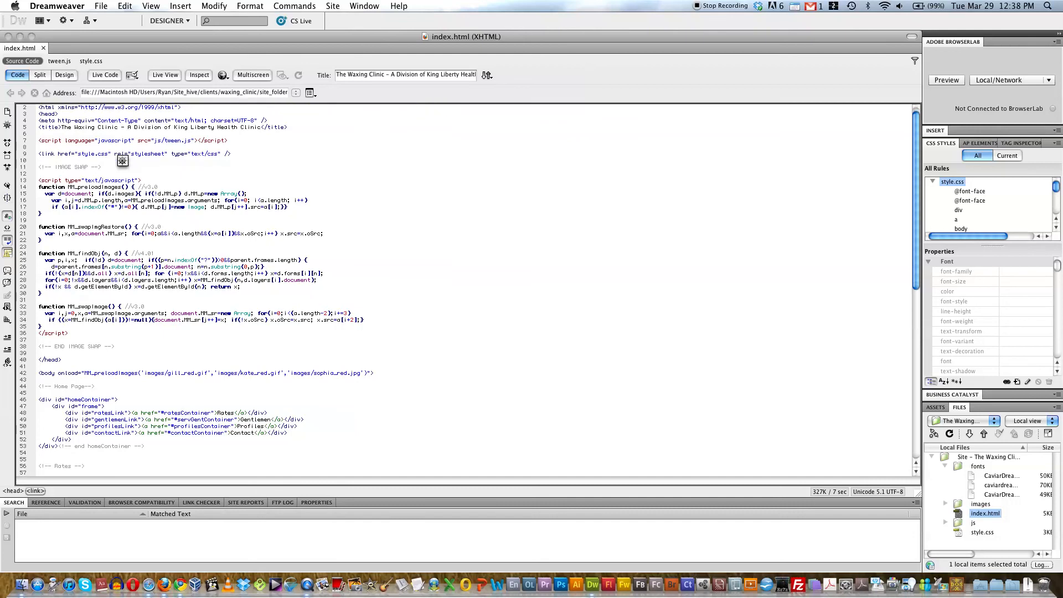
pyautogui.scroll(-3)
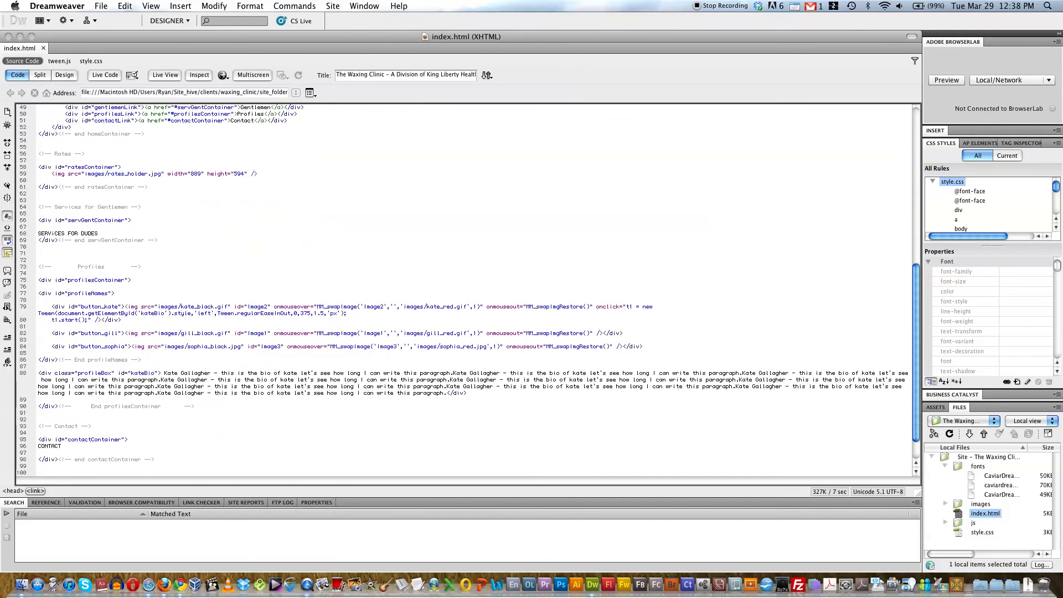